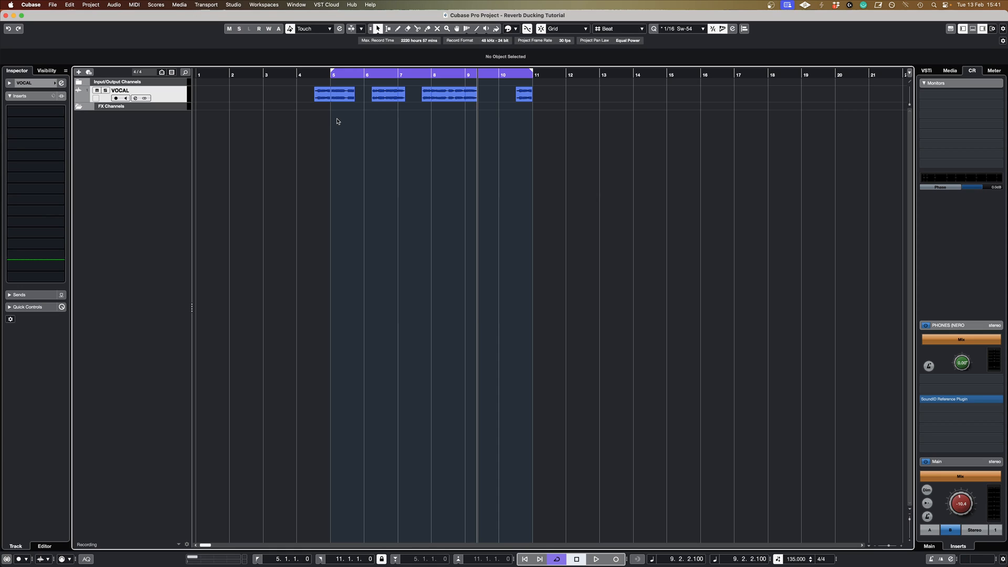
mouse_move(315, 80)
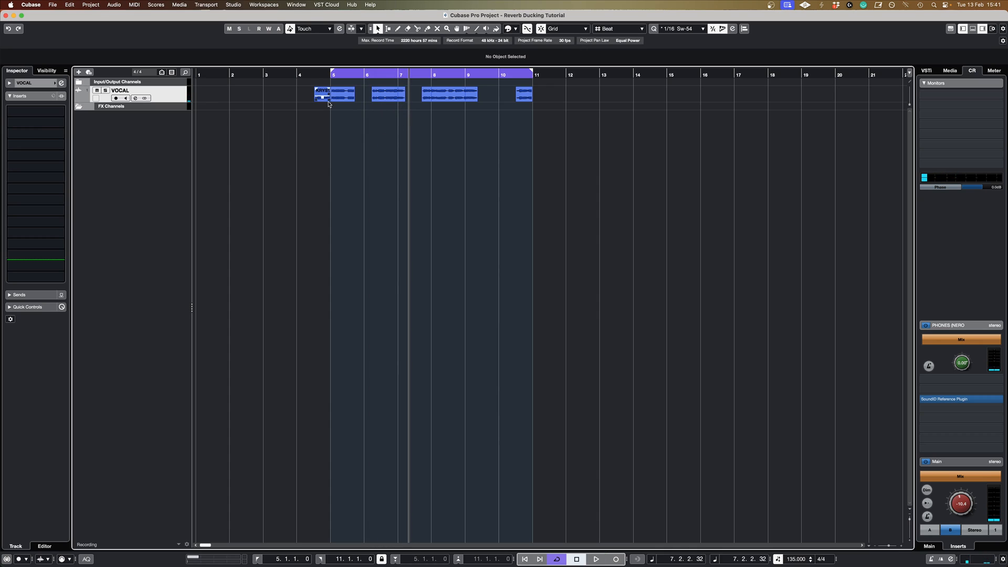
- Open the add-track context menu from the empty track list area below the VOCAL track
click(387, 94)
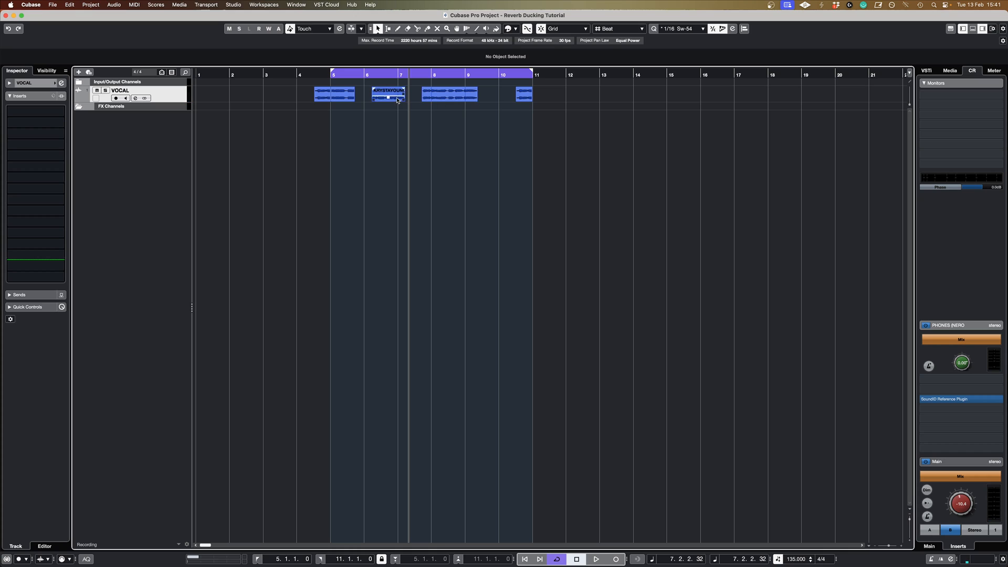
click(364, 128)
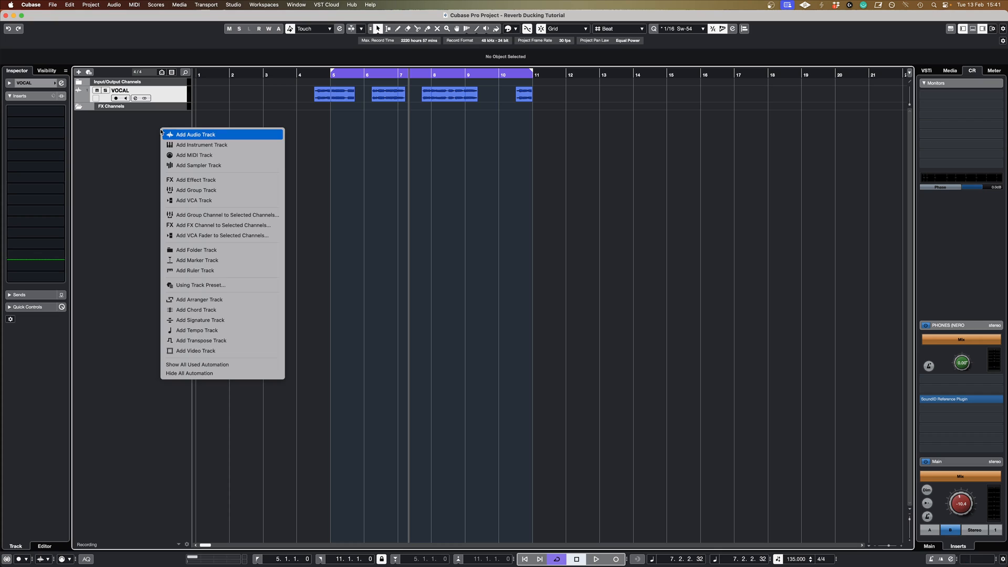
- Add an FX 01 channel running ValhallaVintageVerb, then select VOCAL to confirm its FX 01 send
click(196, 179)
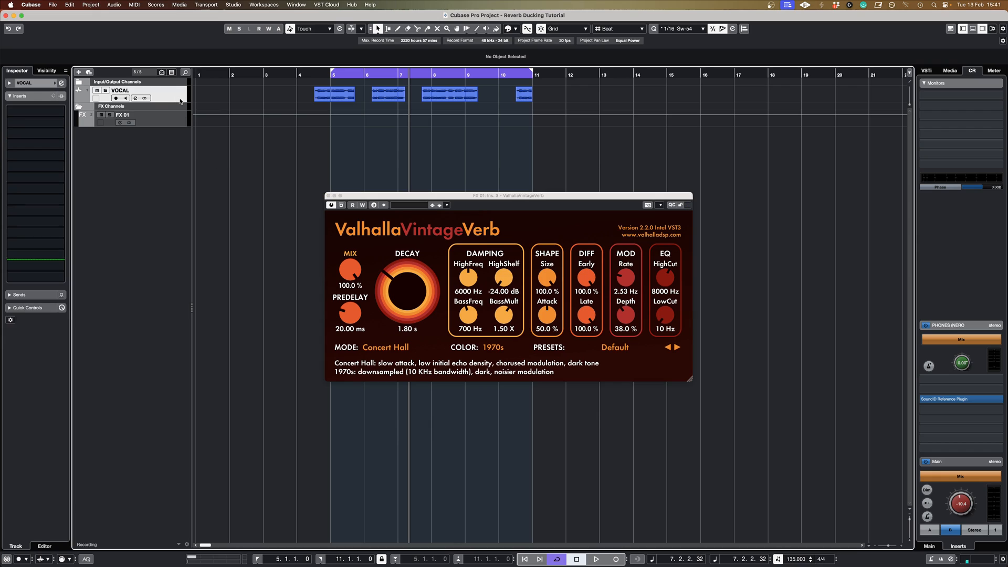
click(19, 295)
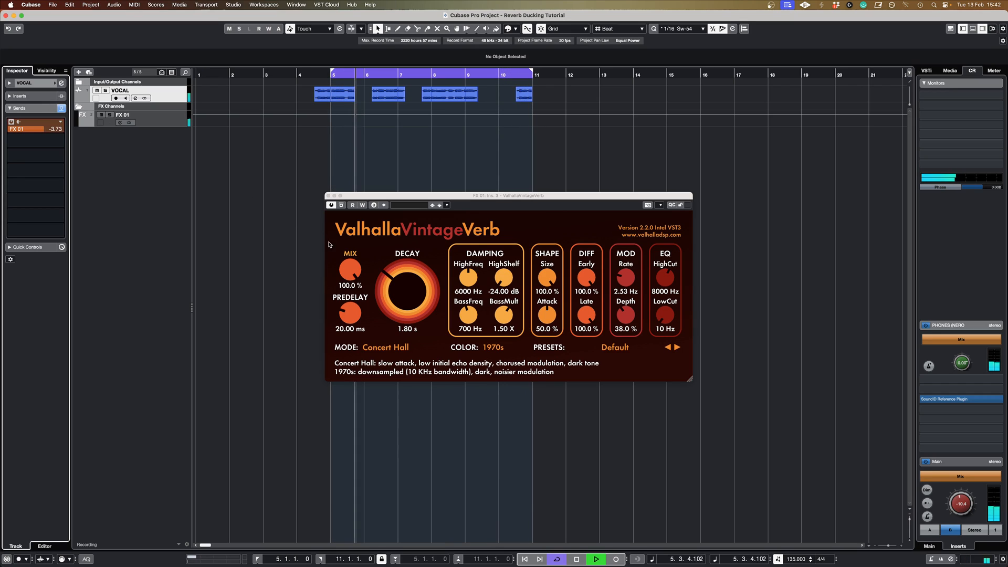
- Raise ValhallaVintageVerb's DECAY to 3.15 s and move the plugin window lower
drag(406, 290, 406, 270)
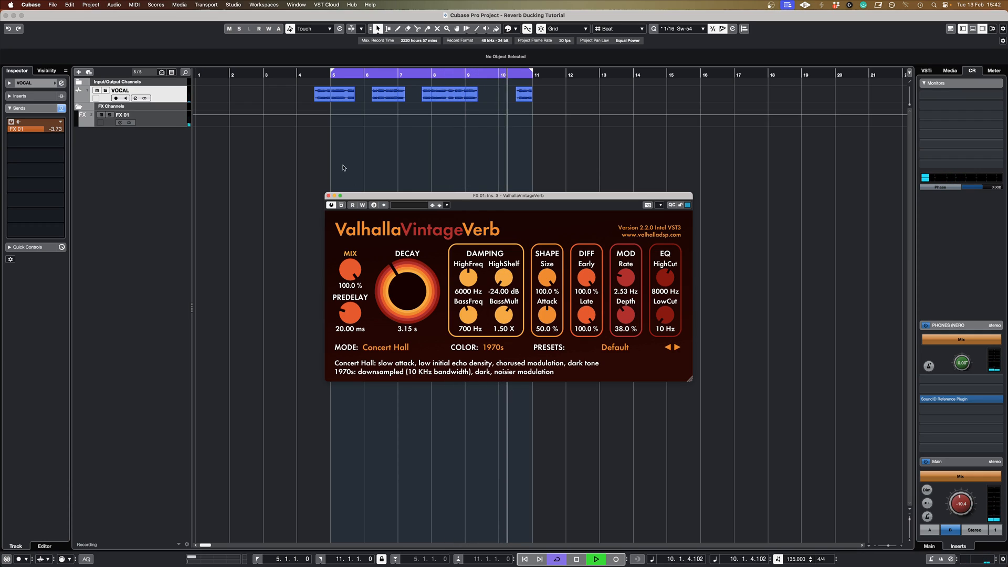
click(576, 558)
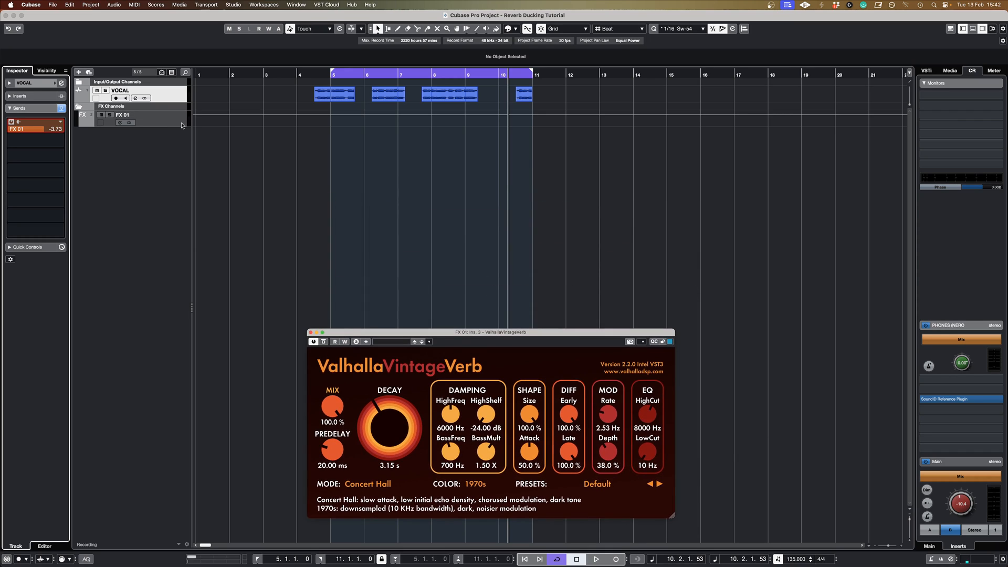
- Insert the Steinberg Compressor on FX 01 via a 'compress' search and move its window up
click(35, 146)
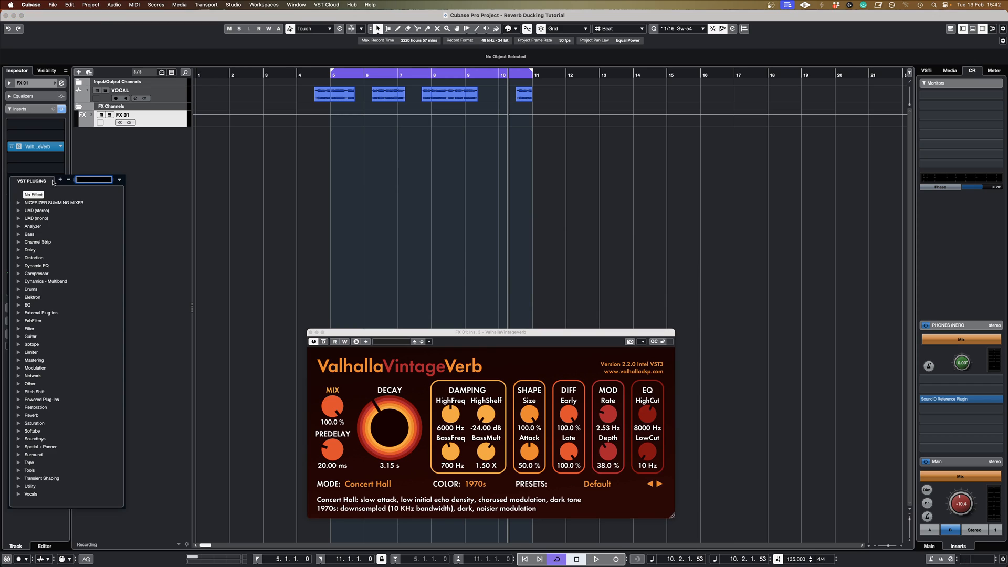
text(compress)
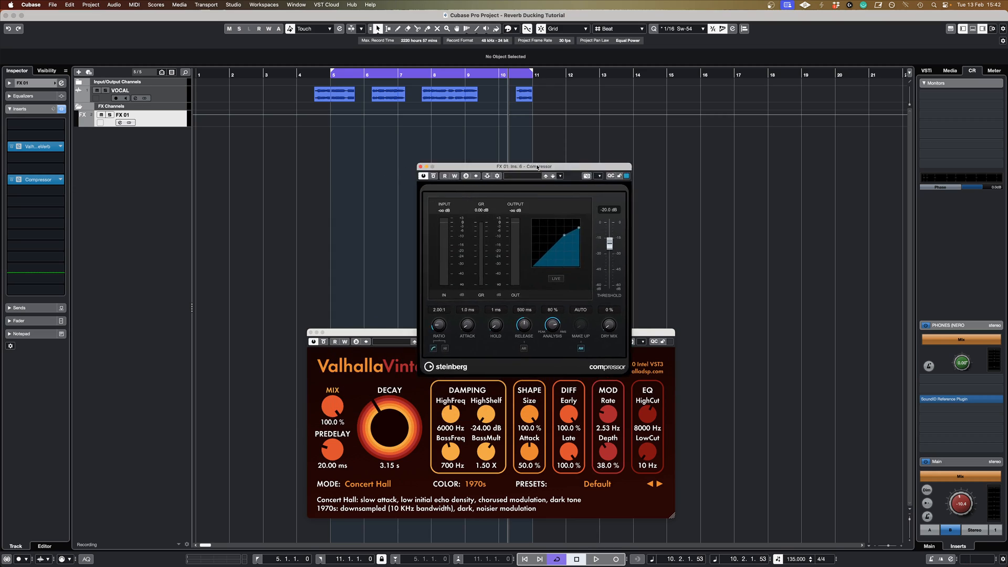
drag(522, 166, 567, 117)
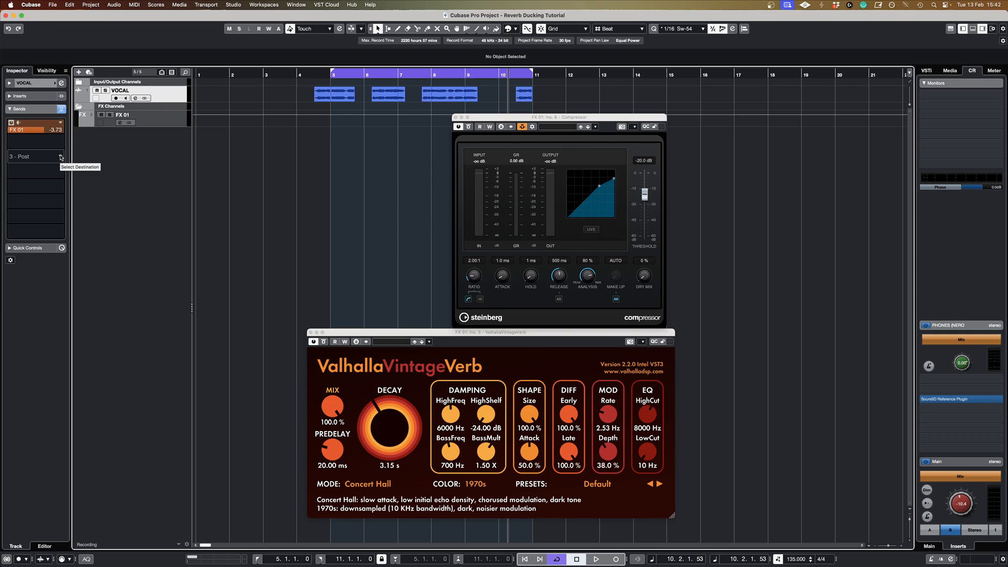
- Route a new VOCAL send to Side-chain - FX 01: Ins. 6 - Compressor
click(34, 156)
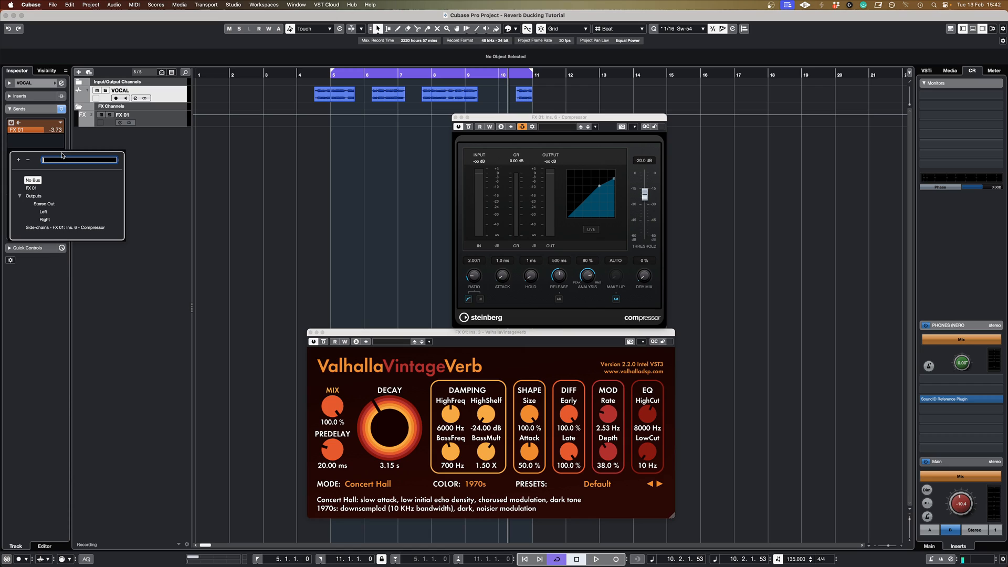
mouse_move(64, 227)
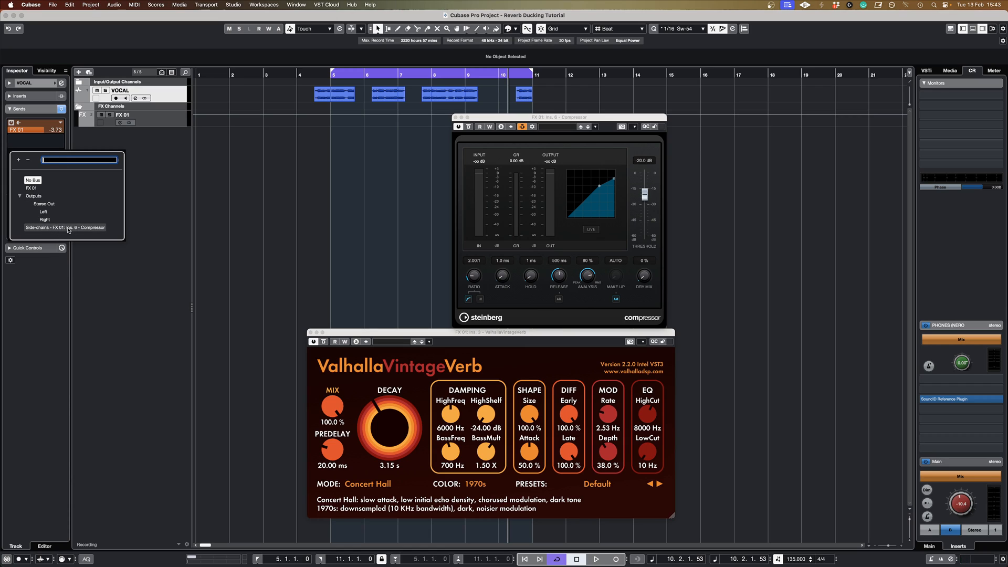
click(63, 227)
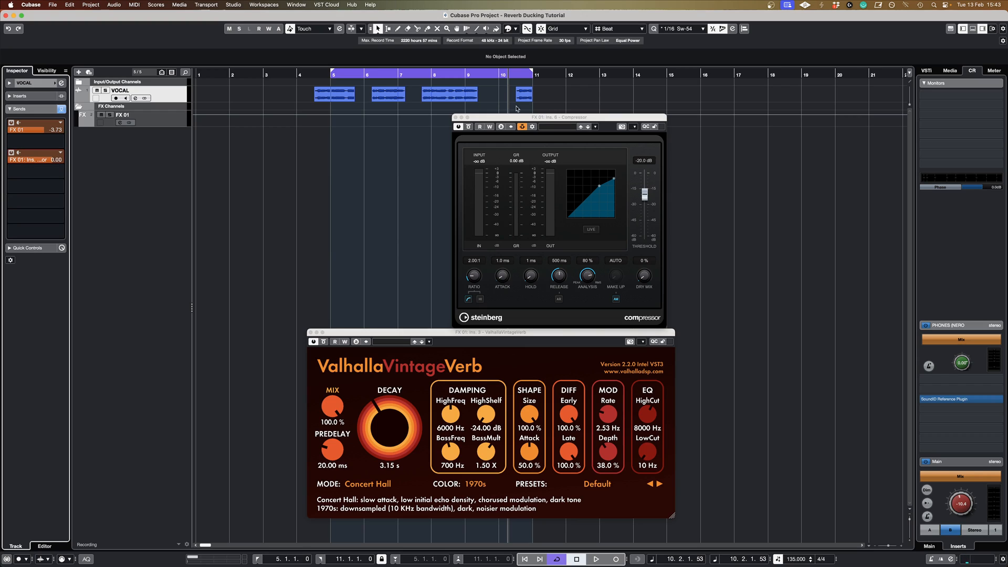
click(524, 95)
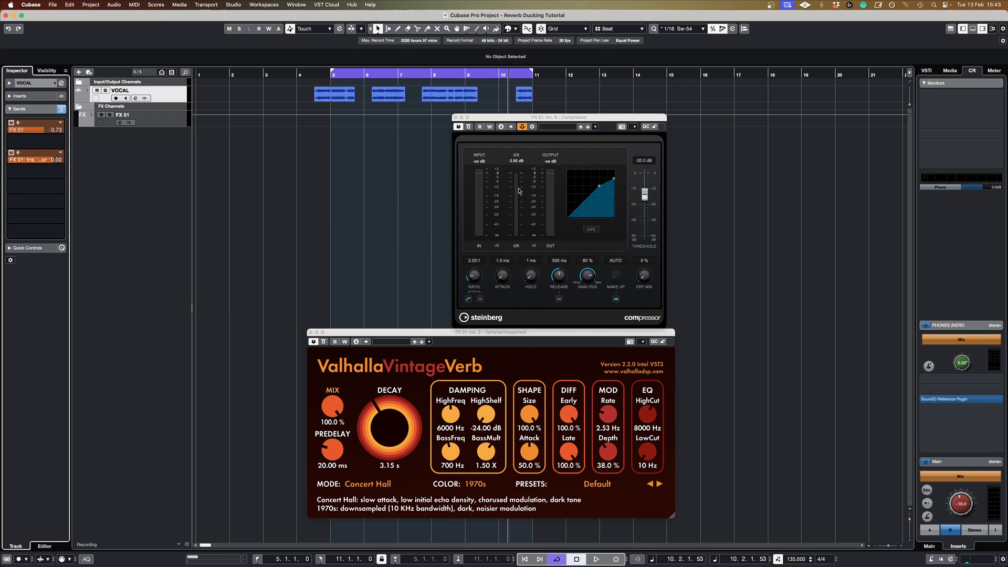
- Start playback and pull the Compressor Threshold down to -60 dB
click(596, 558)
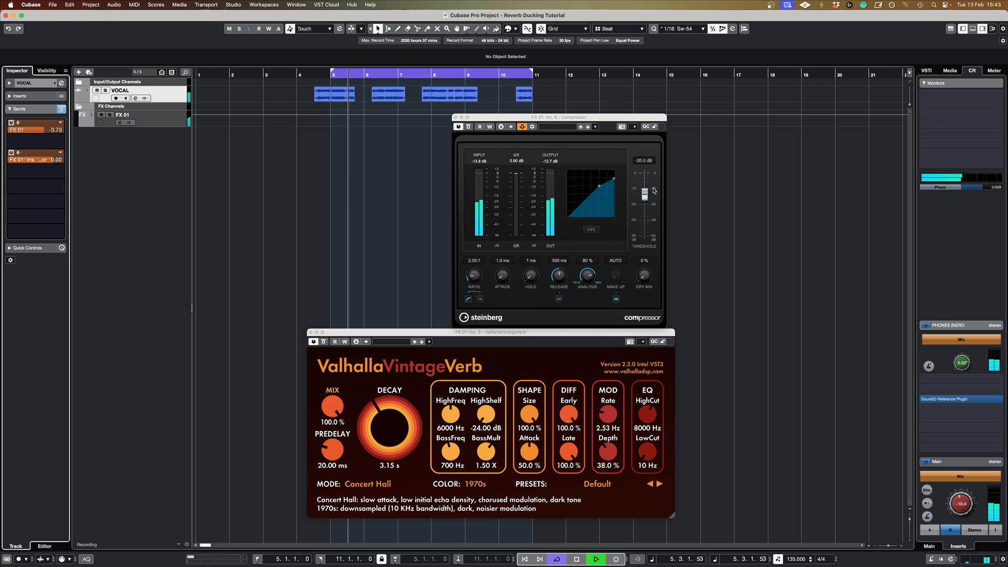
drag(644, 191, 644, 211)
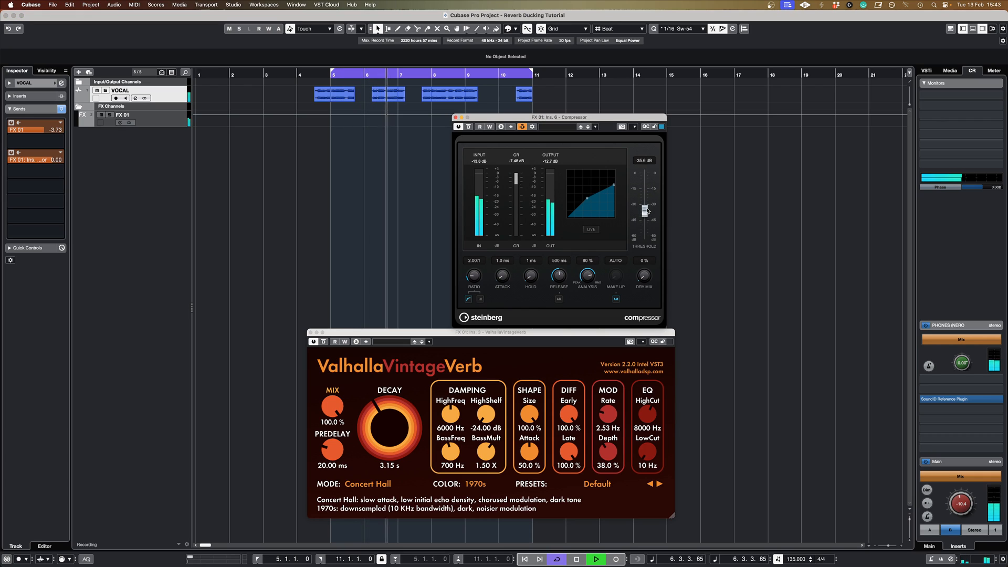
drag(644, 209, 644, 218)
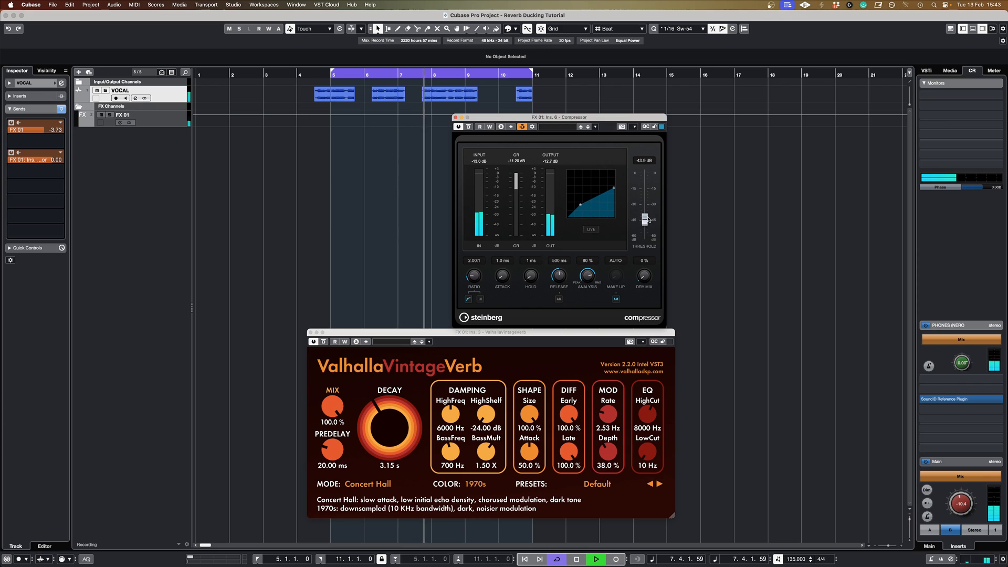
drag(645, 217, 645, 230)
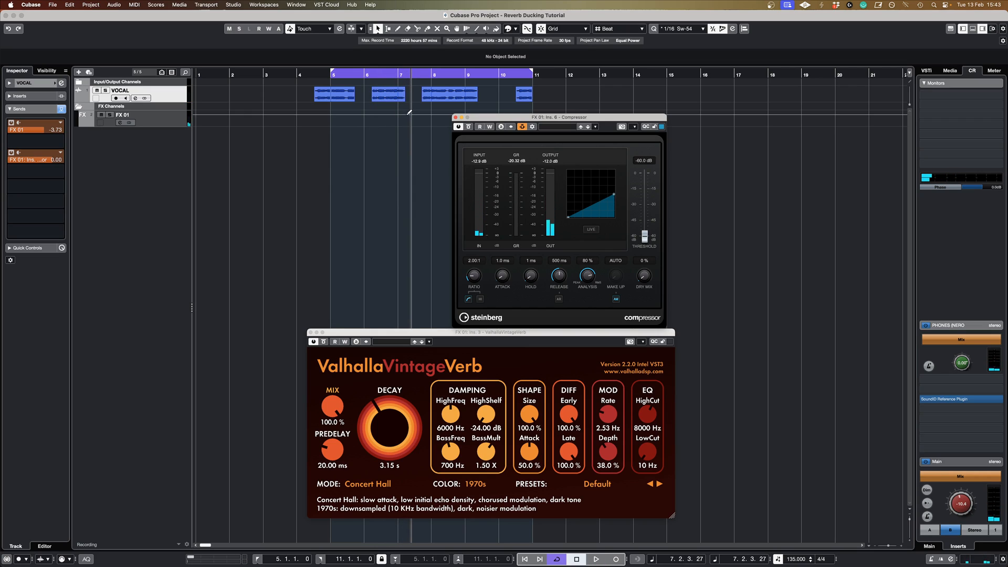
- Replay the section to hear the reverb ducking under the vocal
click(448, 94)
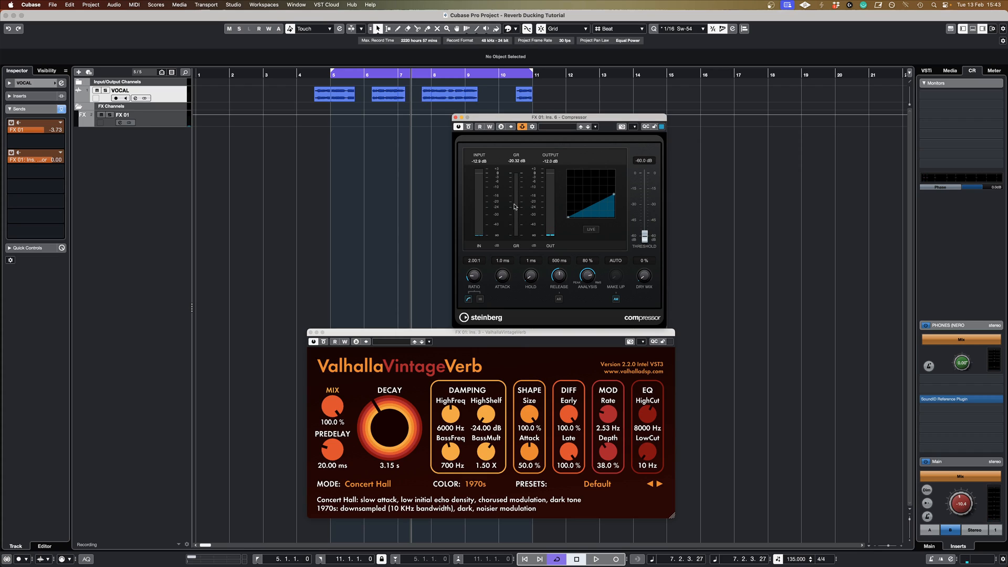
mouse_move(555, 343)
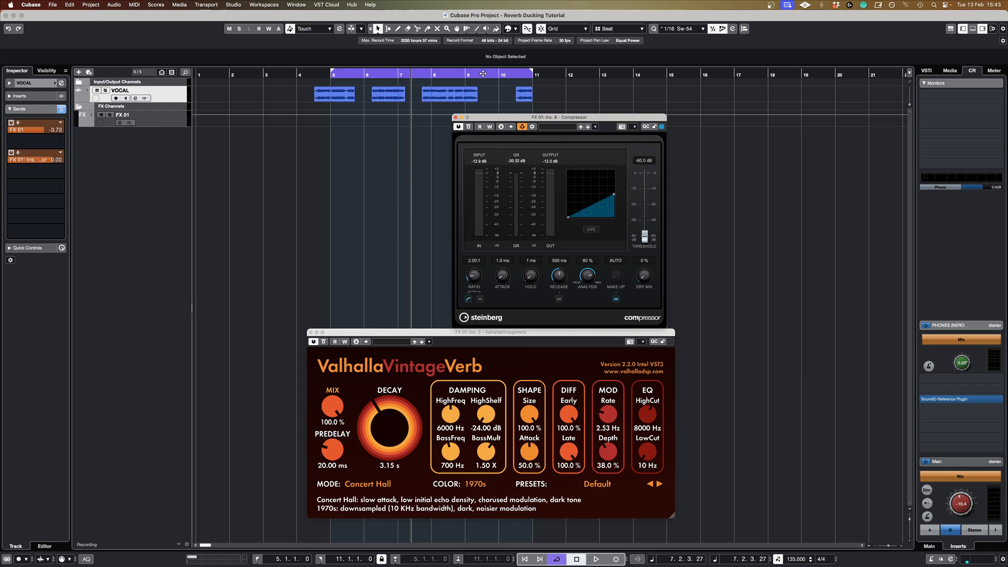
click(596, 559)
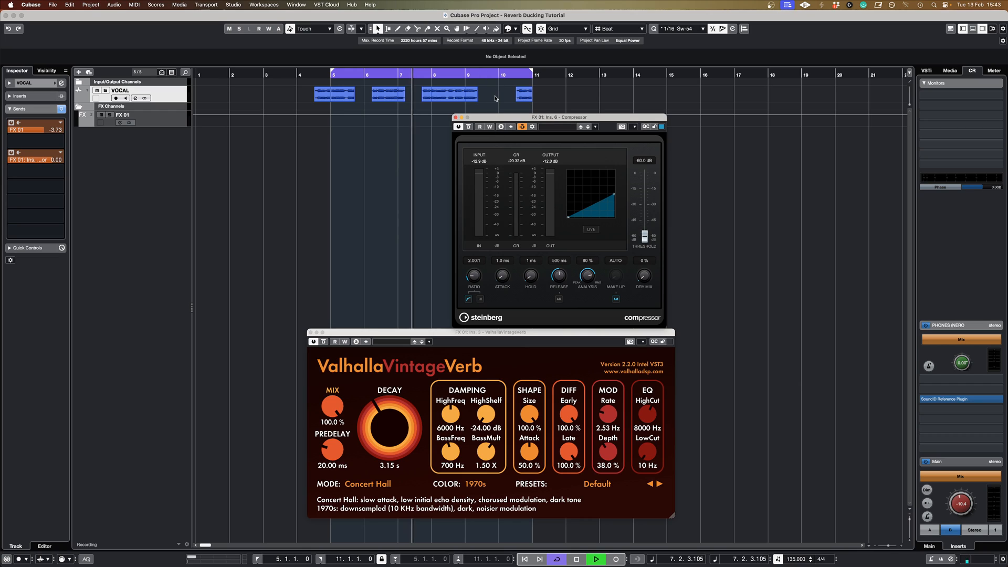
click(596, 558)
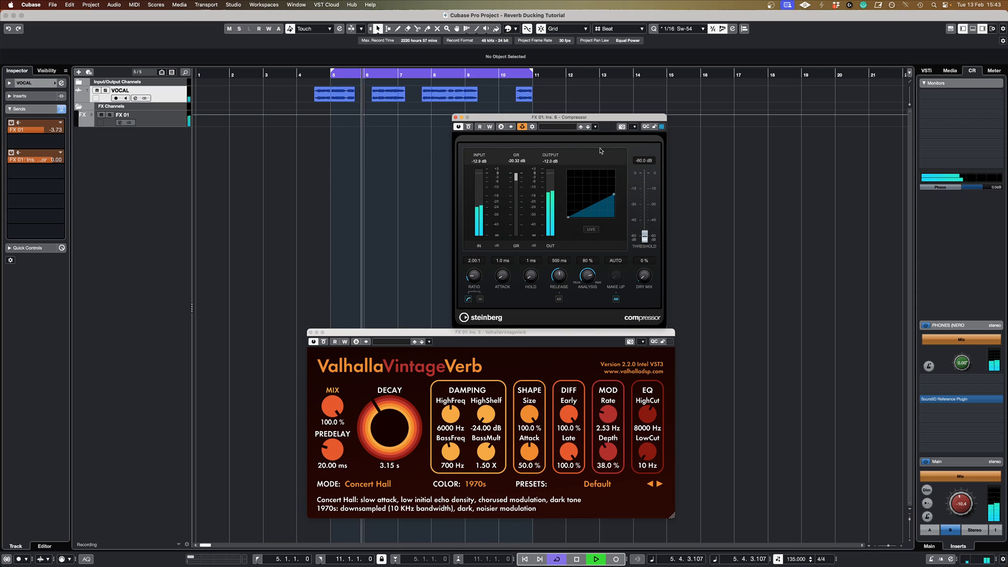
- Set the FX 01 send to -14.3, play from loop start, and raise Threshold to -29.3 dB
click(577, 558)
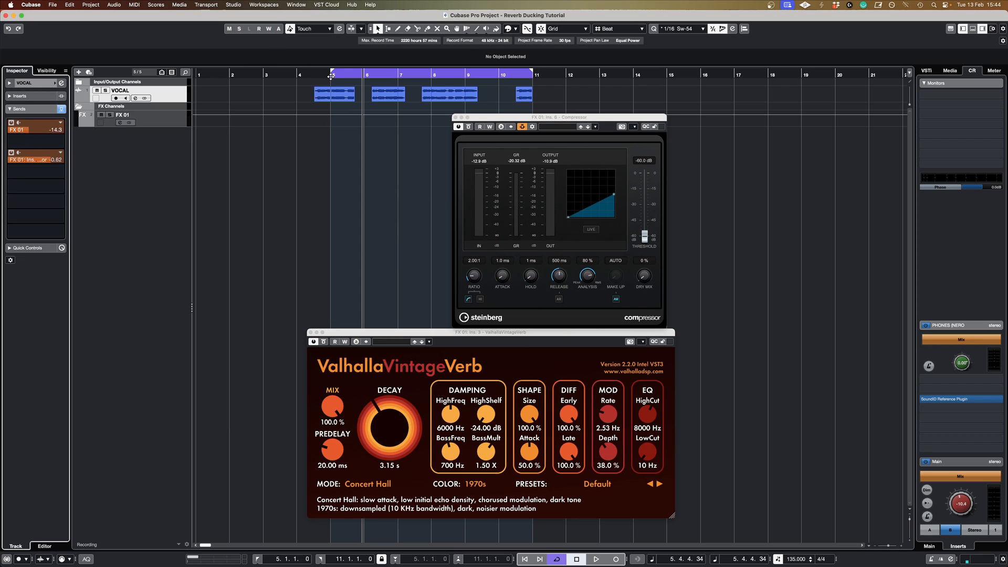
click(595, 559)
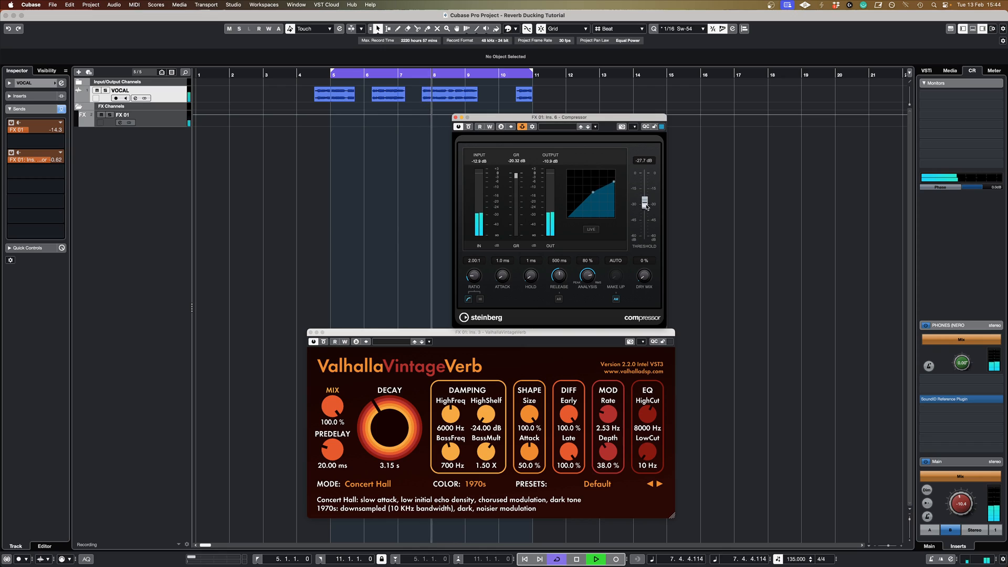
drag(644, 205, 644, 199)
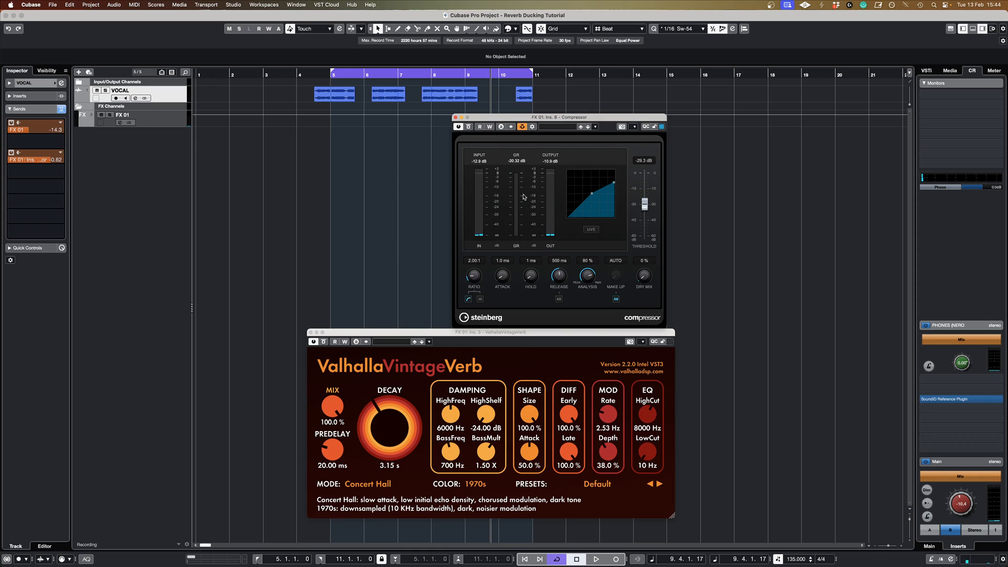
mouse_move(518, 186)
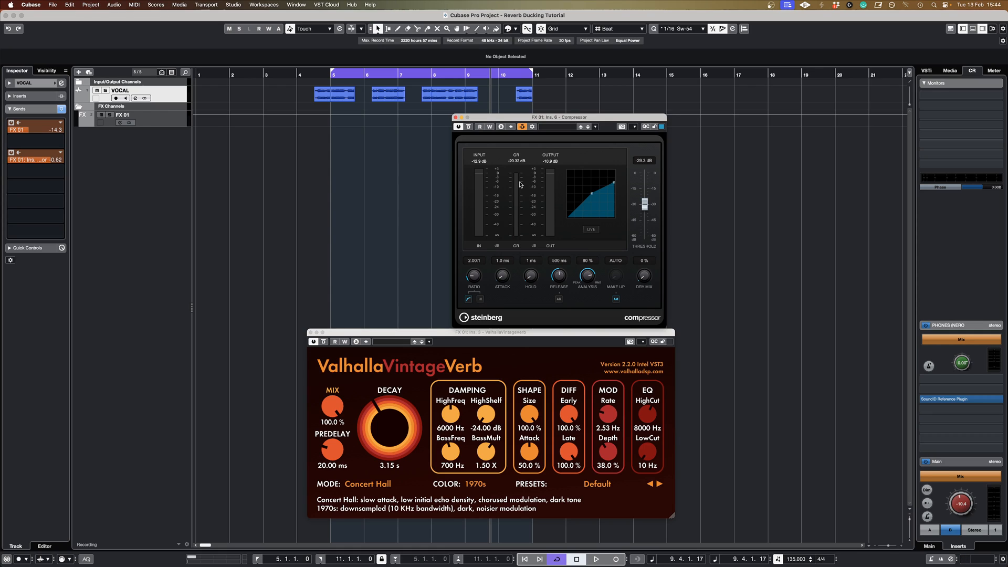
mouse_move(520, 184)
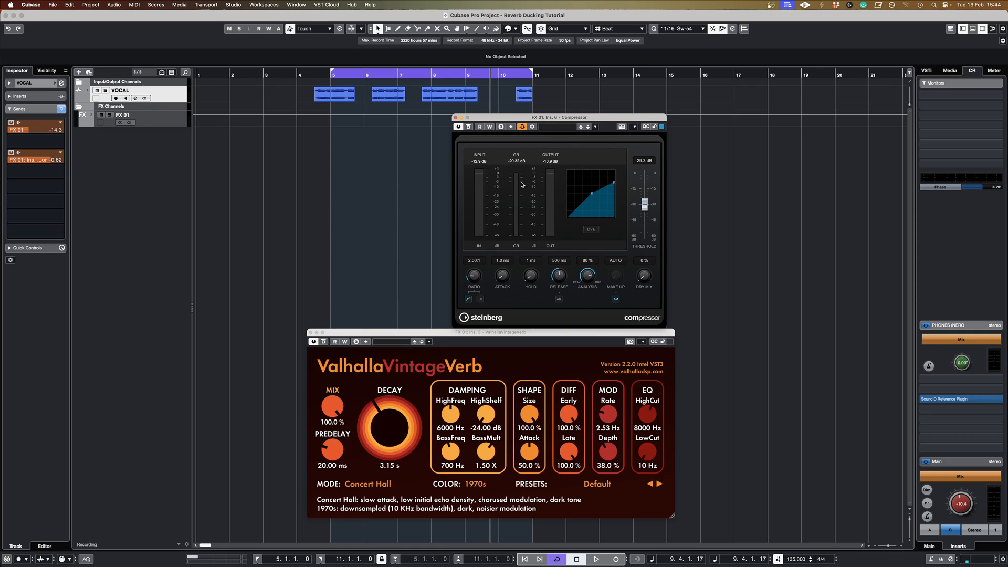
mouse_move(542, 292)
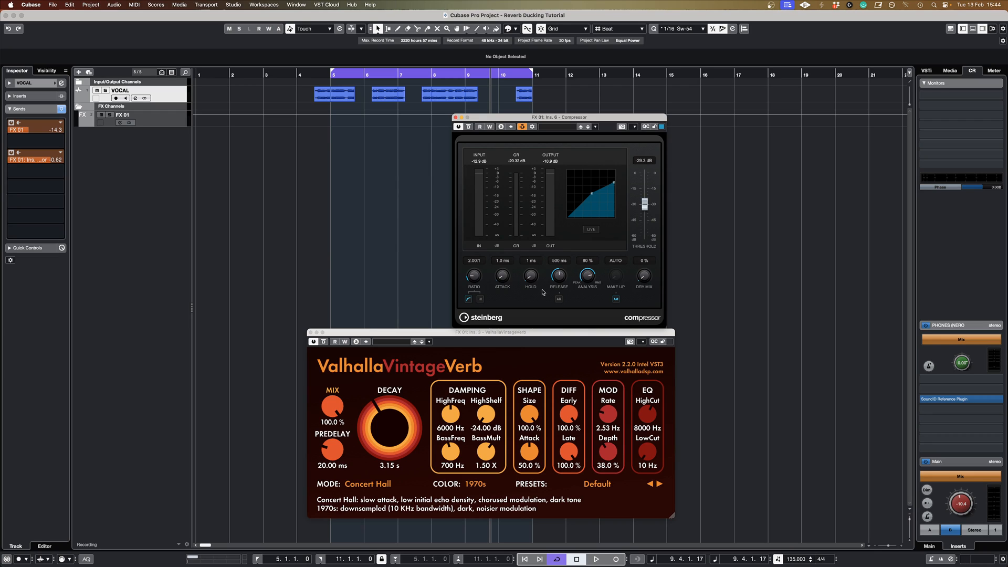